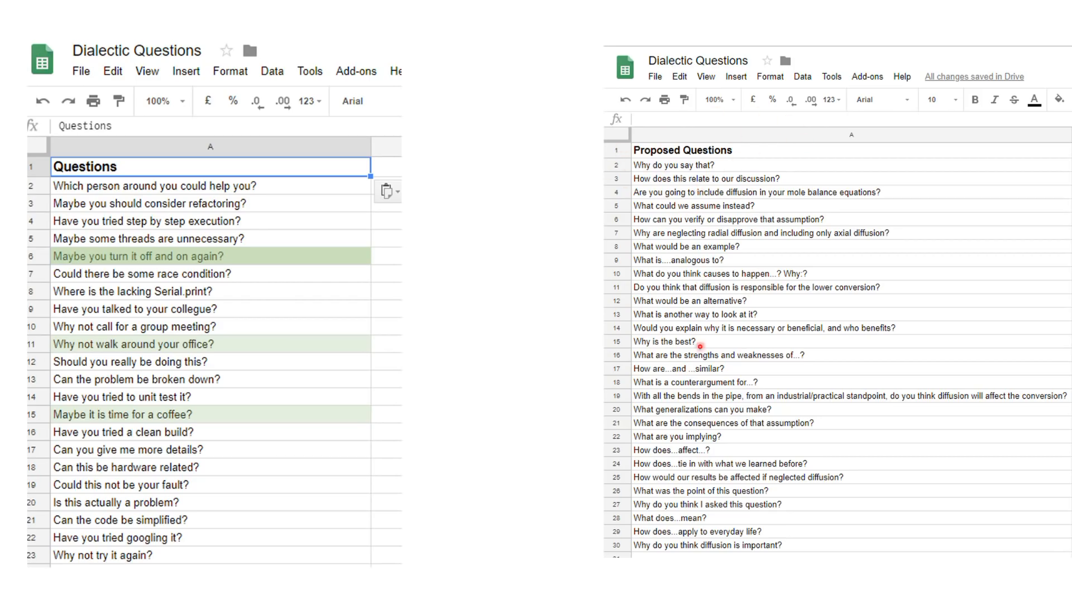
mouse_move(717, 474)
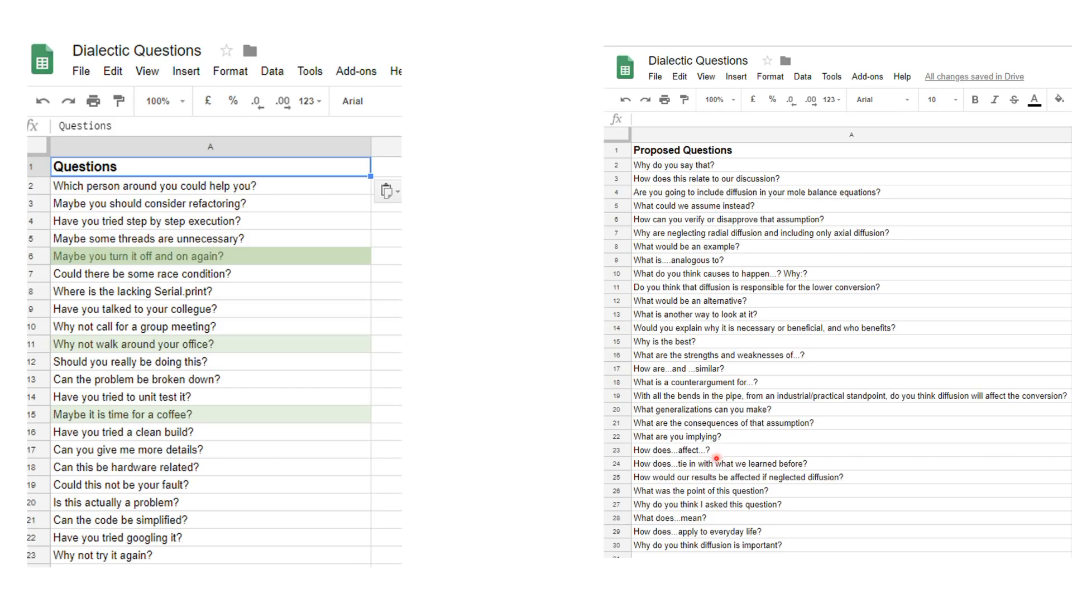